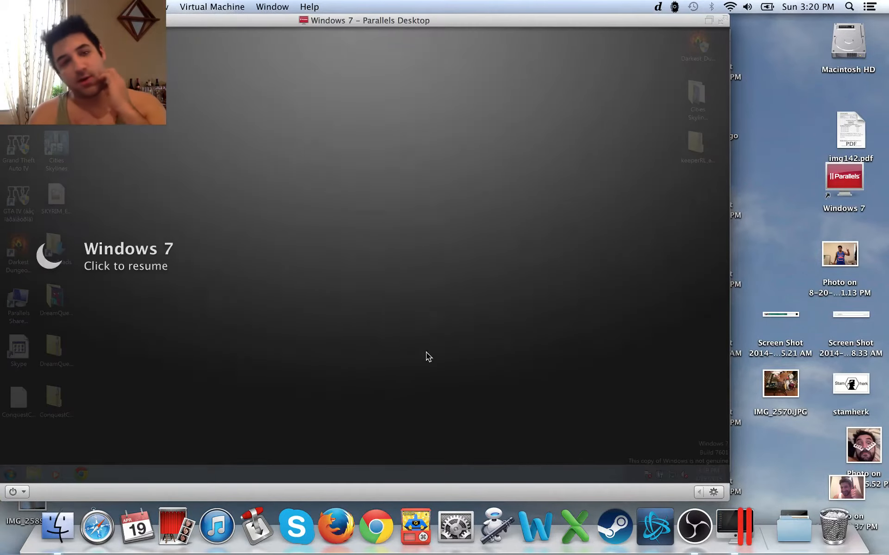
# Resume the paused Windows 7 VM and bring the Skype SHL3 Finals chat forward.
pyautogui.click(428, 357)
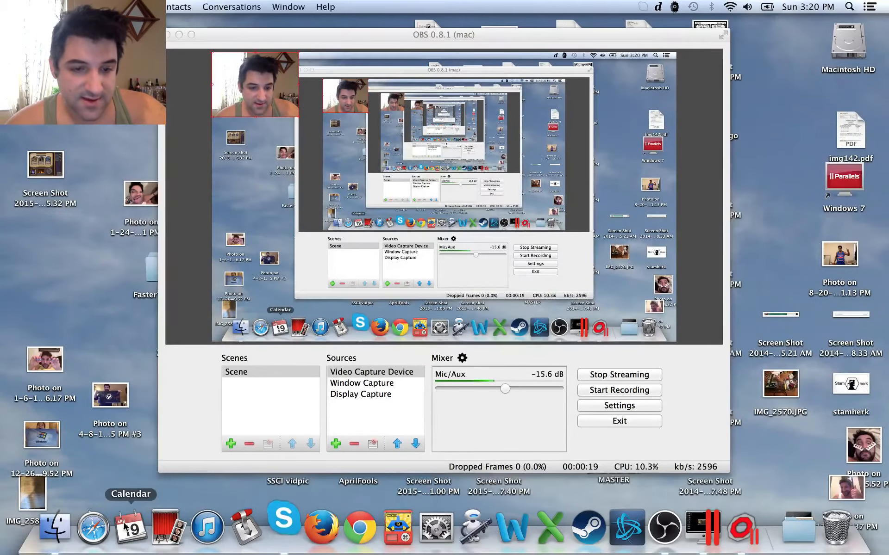
pyautogui.click(283, 527)
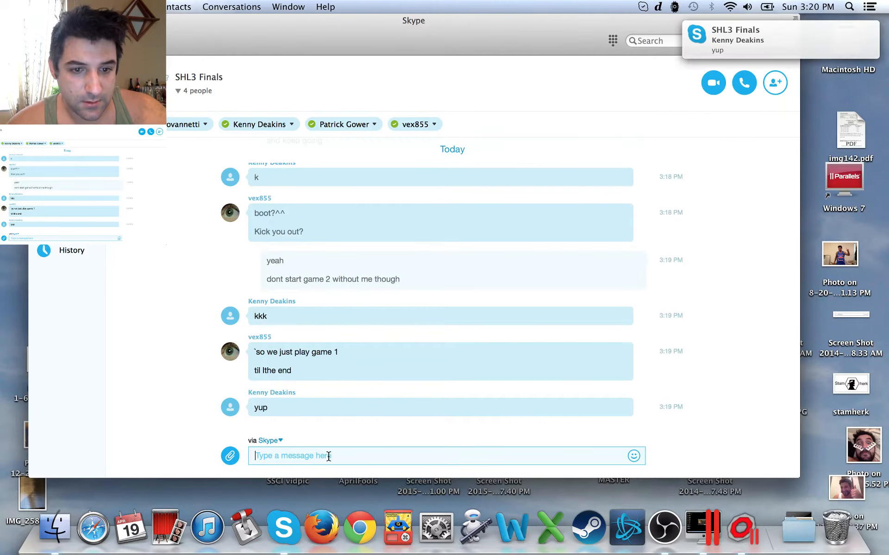
# Sign in to OCTGN and try to spectate the tournament Android-Netrunner game.
pyautogui.write('im about to re')
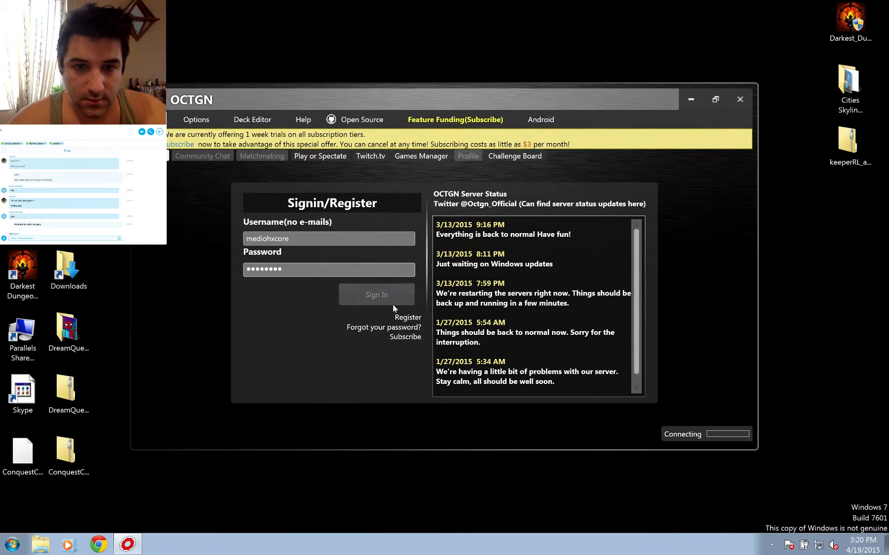
pyautogui.click(376, 295)
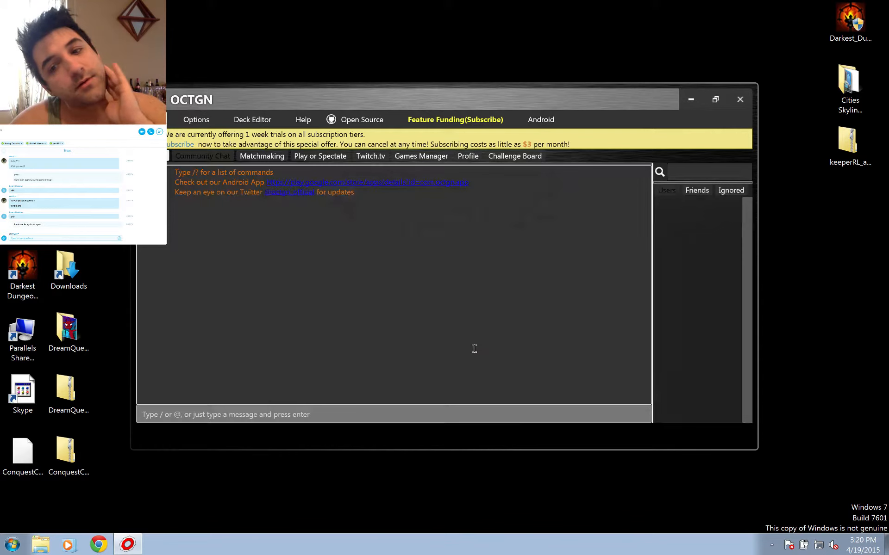
pyautogui.click(320, 156)
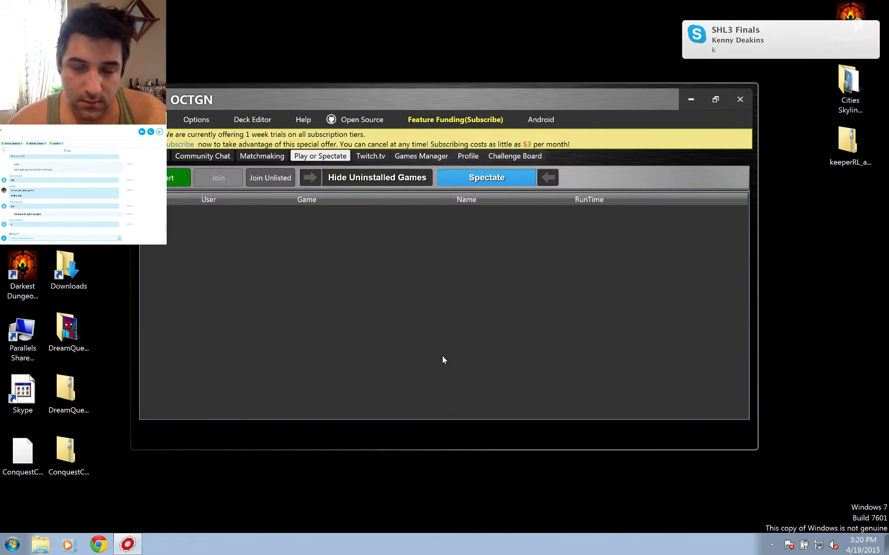
pyautogui.click(484, 178)
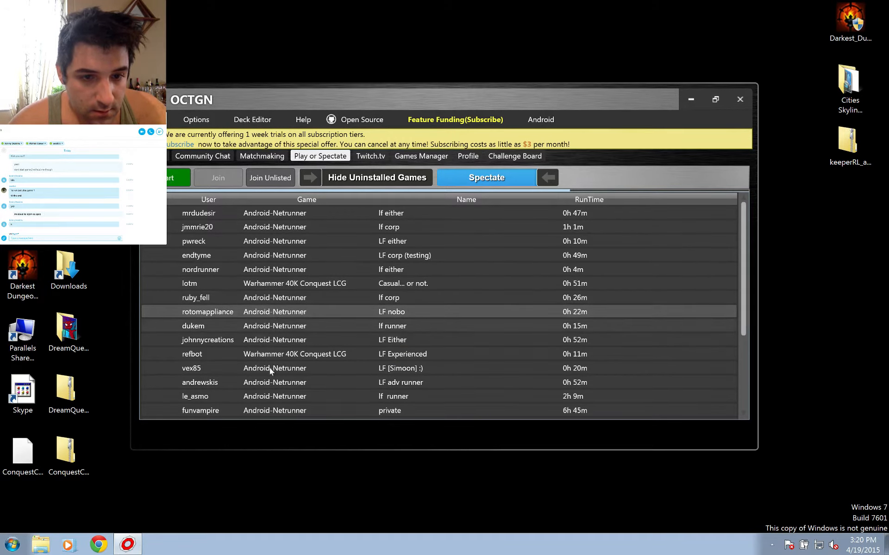
pyautogui.click(272, 367)
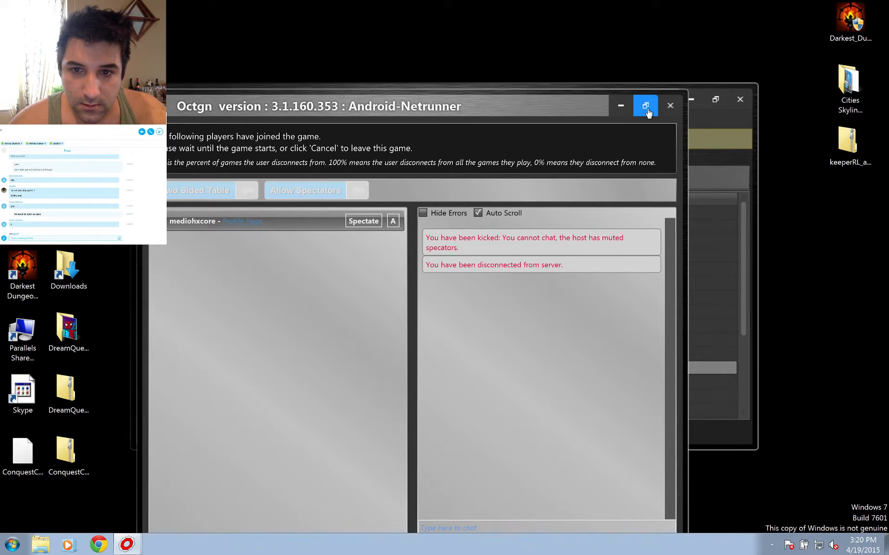
# Leave the disconnected lobby and dismiss the Please Subscribe prompt.
pyautogui.click(646, 106)
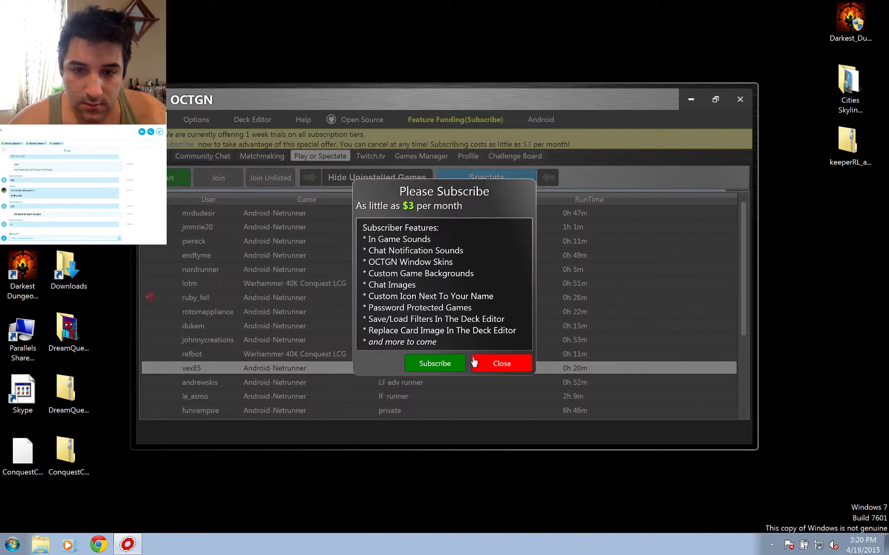
pyautogui.click(501, 363)
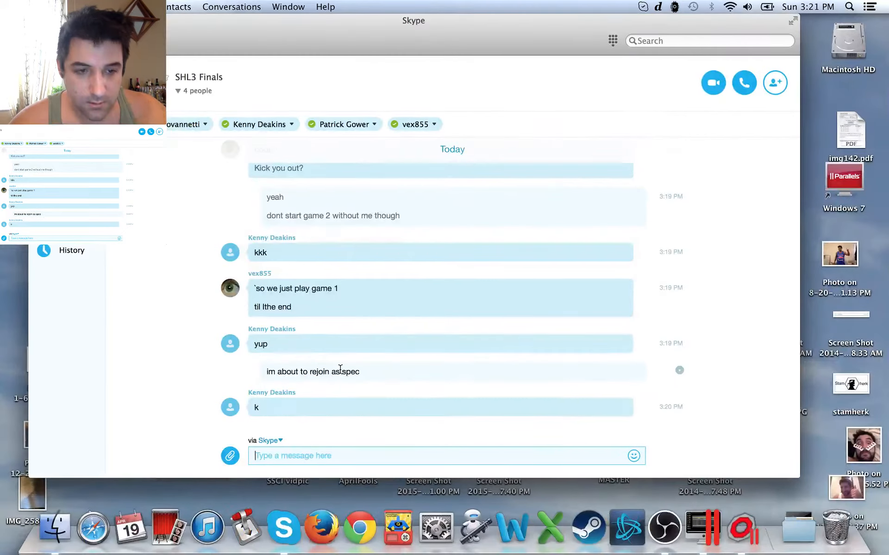
# Send a chat message about being unable to join as spectator after the boot until the 2nd game.
pyautogui.write('actually cant')
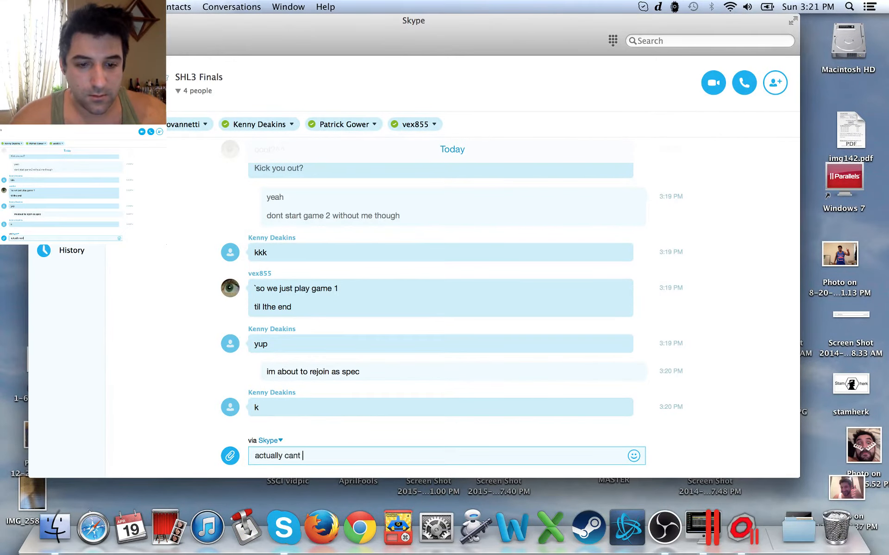
pyautogui.write('join as spec')
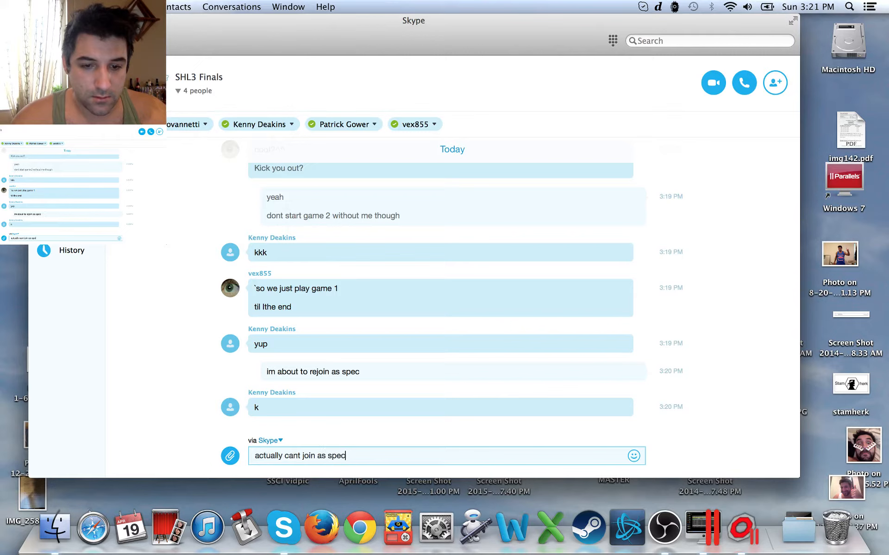
pyautogui.write('because I was boo')
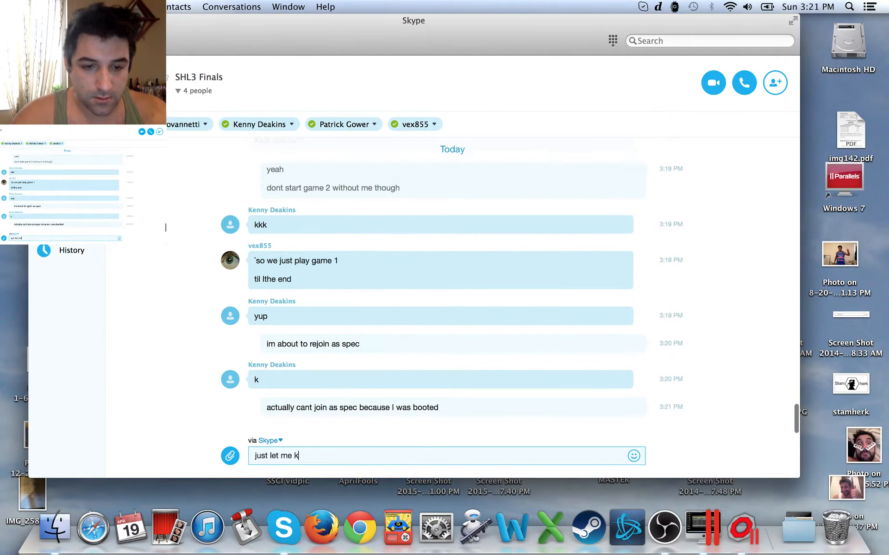
pyautogui.write('now when 2nd game starts')
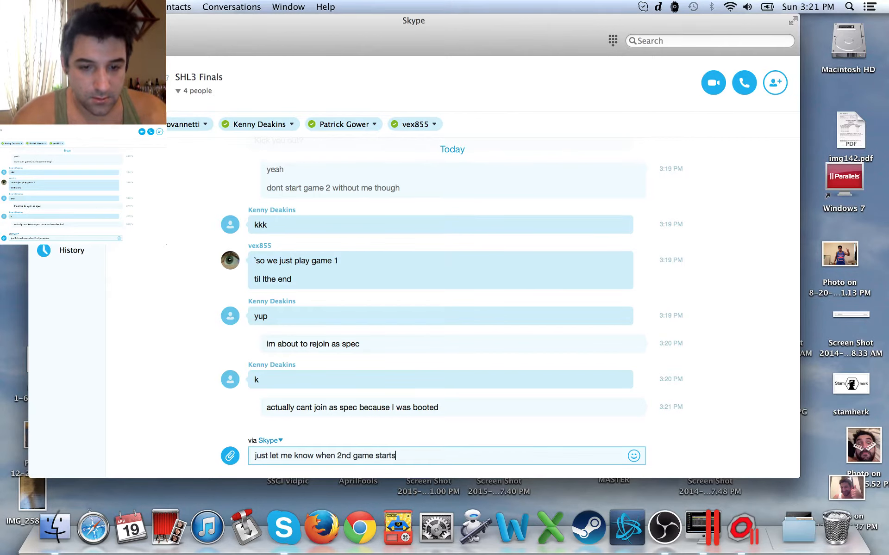
pyautogui.press('Return')
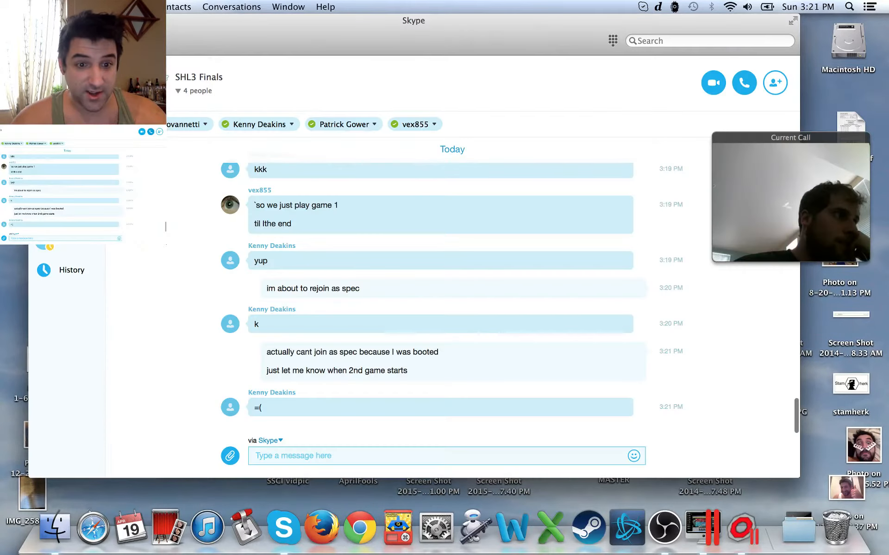
# Share the entire screen with the person on the Skype call.
pyautogui.click(470, 456)
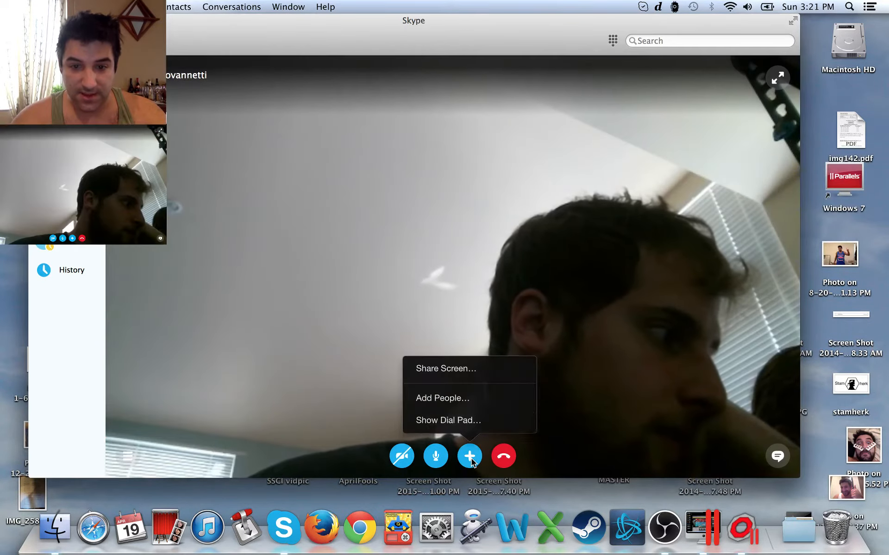
pyautogui.click(445, 368)
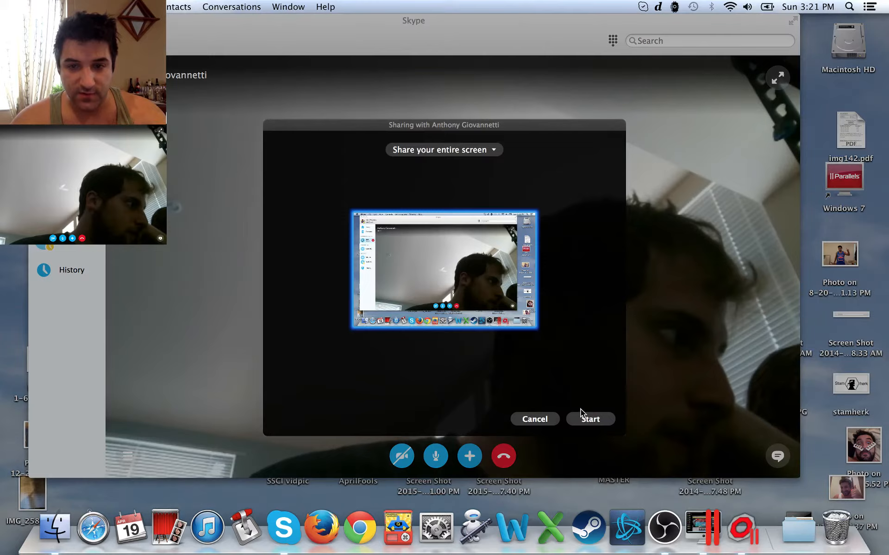
pyautogui.click(590, 419)
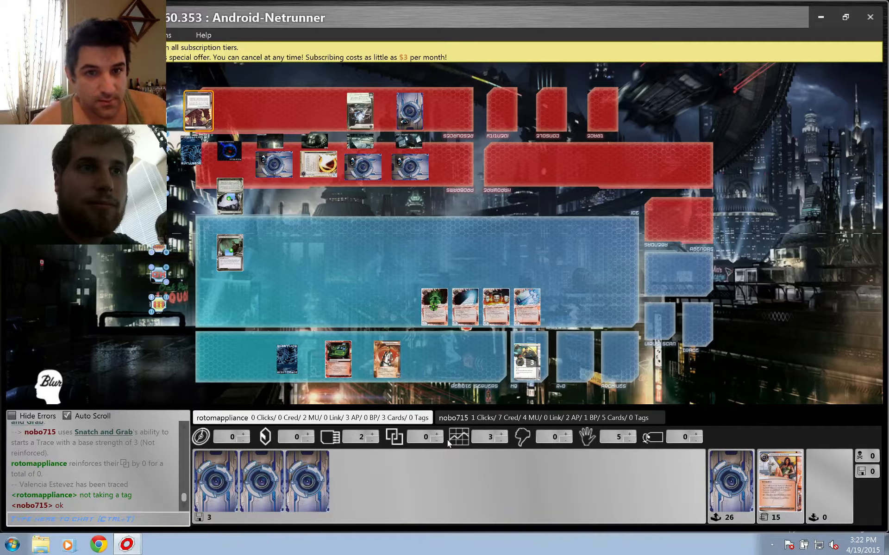
# Watch the spectated Netrunner game, then return to the Skype SHL3 Finals chat.
pyautogui.click(526, 363)
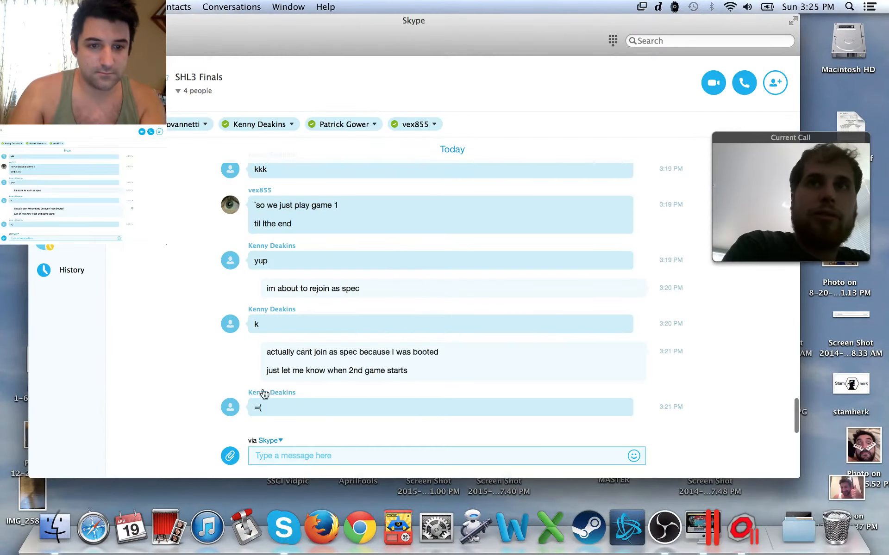
# Write 'msg here when new game is ready' in the SHL3 Finals chat.
pyautogui.write('msg here')
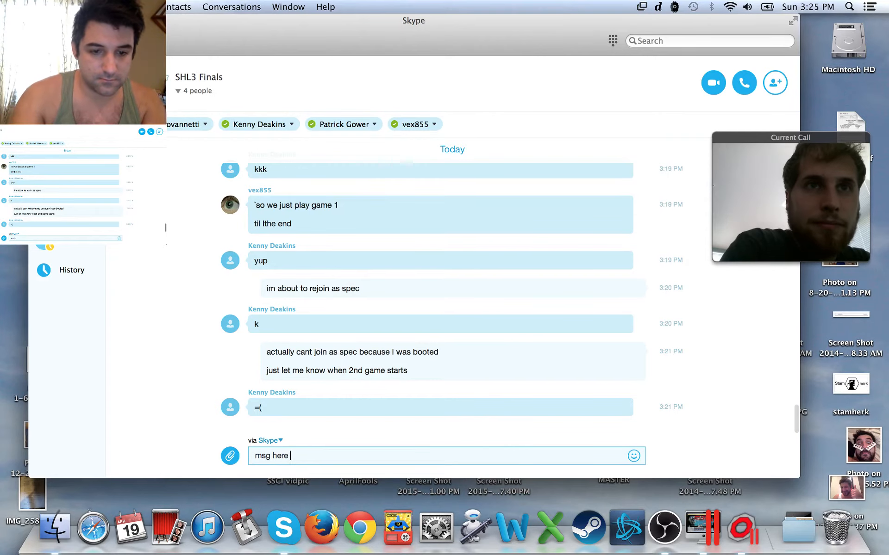
pyautogui.write('when new game is r')
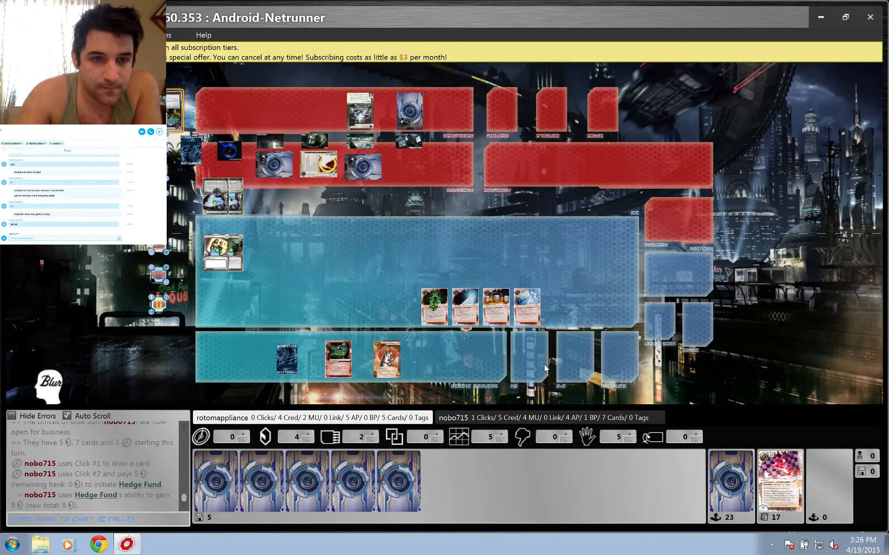
pyautogui.click(373, 166)
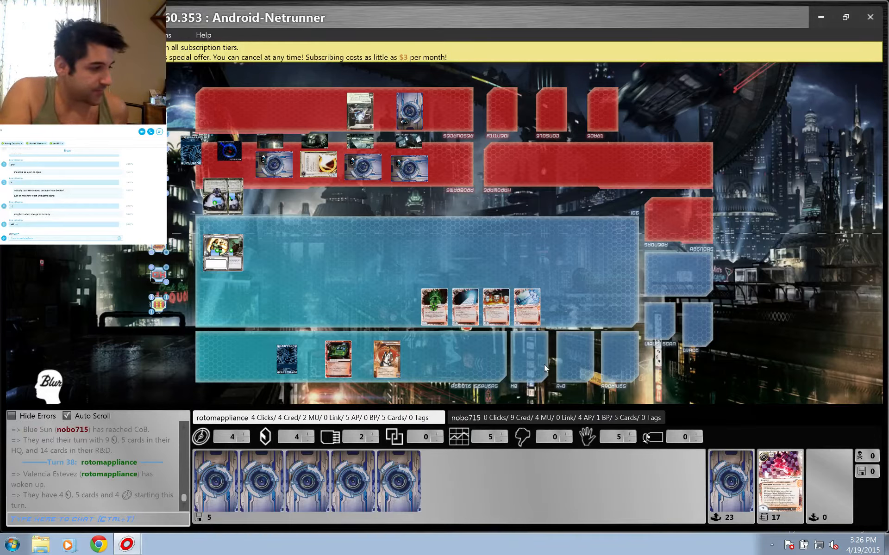
pyautogui.press('cmd+tab')
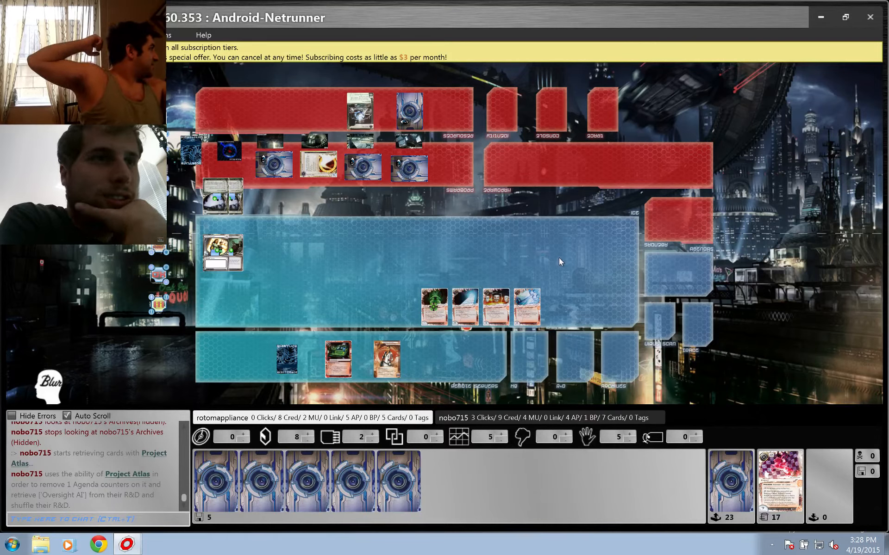
pyautogui.click(408, 164)
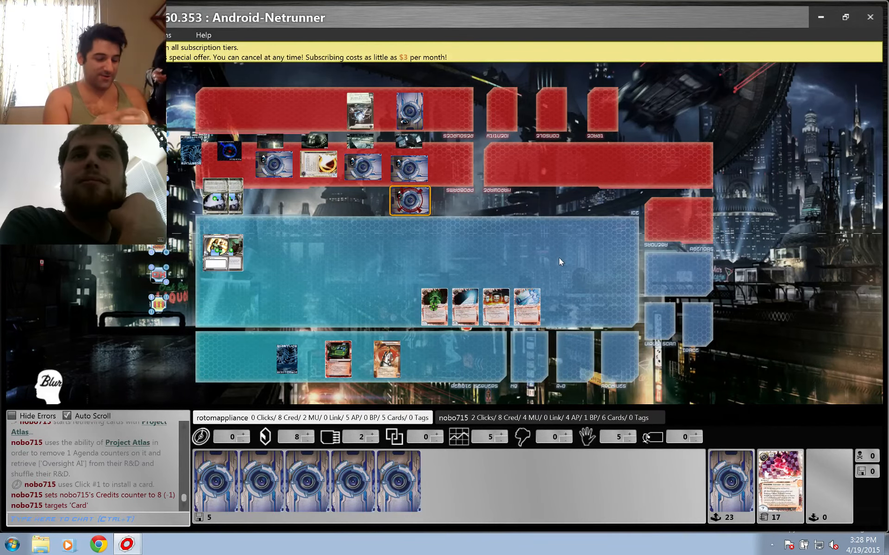
pyautogui.click(409, 200)
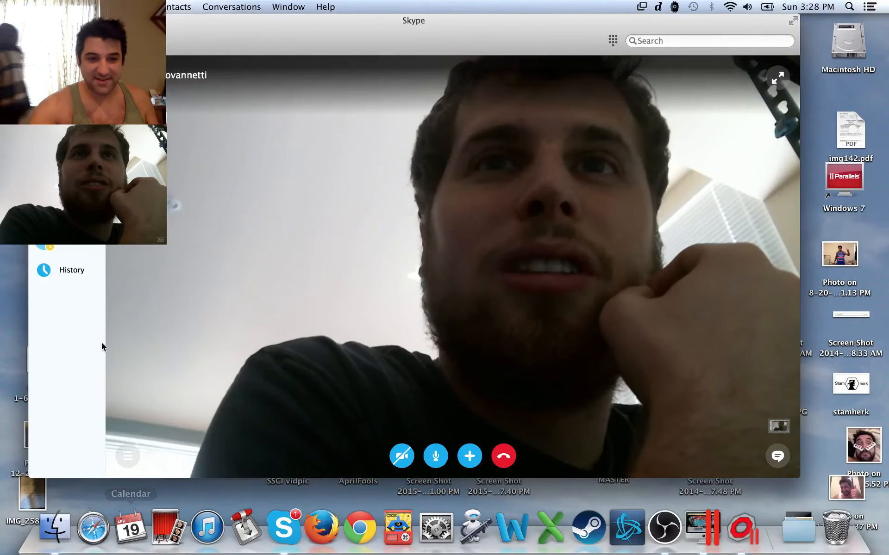
pyautogui.click(435, 457)
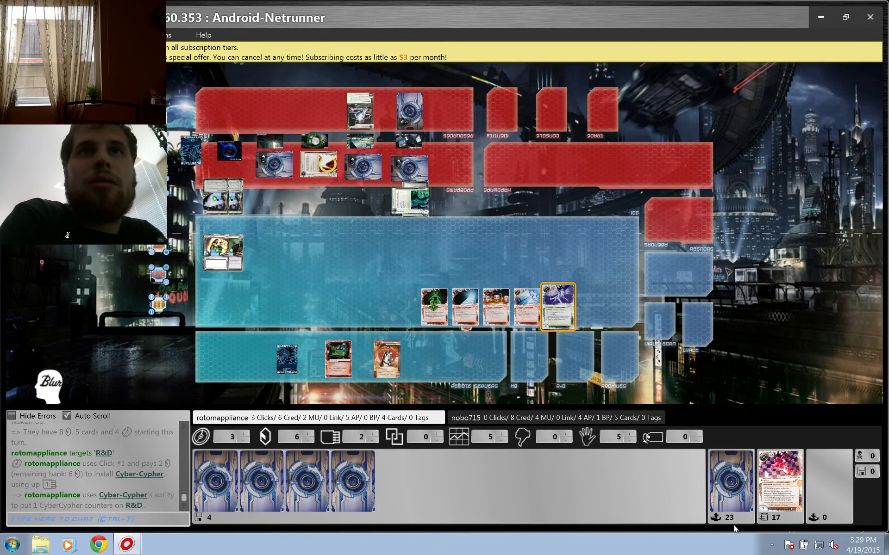
# Bring the Skype call video back to fill the screen over the OCTGN board.
pyautogui.click(559, 306)
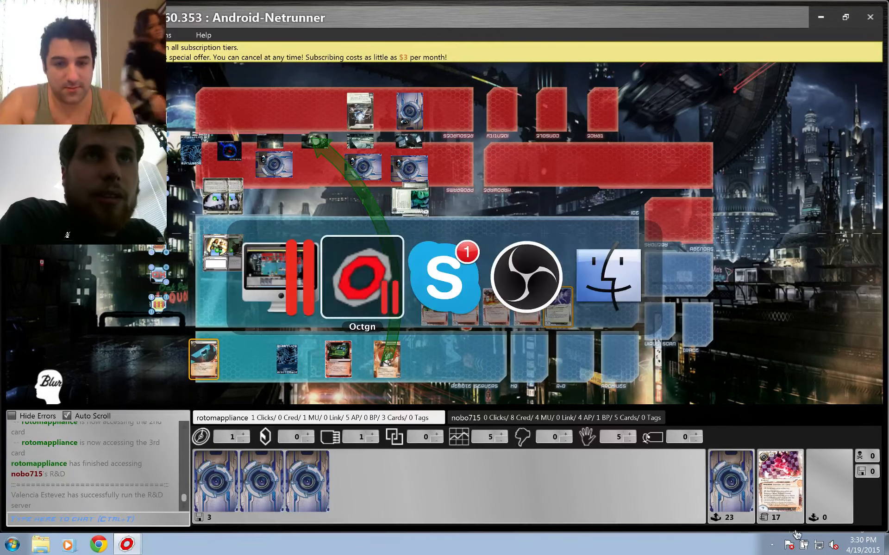
pyautogui.click(445, 278)
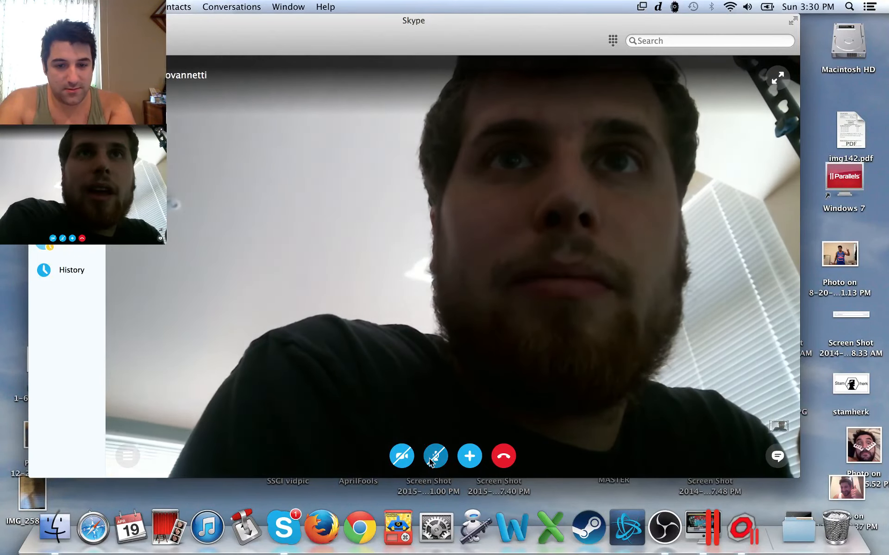